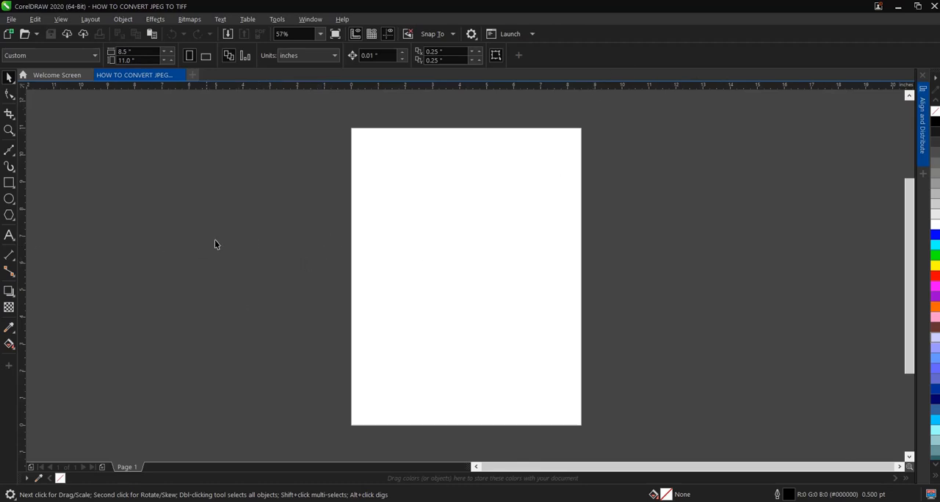
{"action": "mouse_move", "coordinate": [401, 239]}
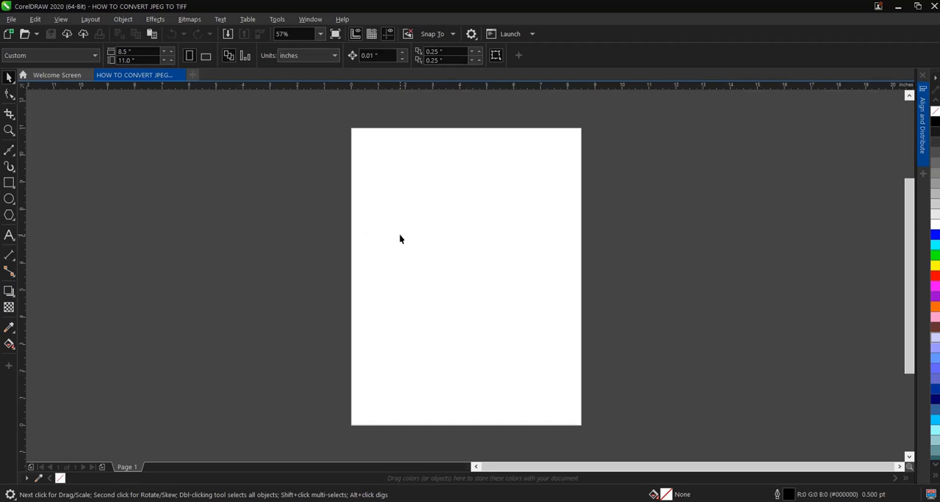
{"action": "mouse_move", "coordinate": [373, 219]}
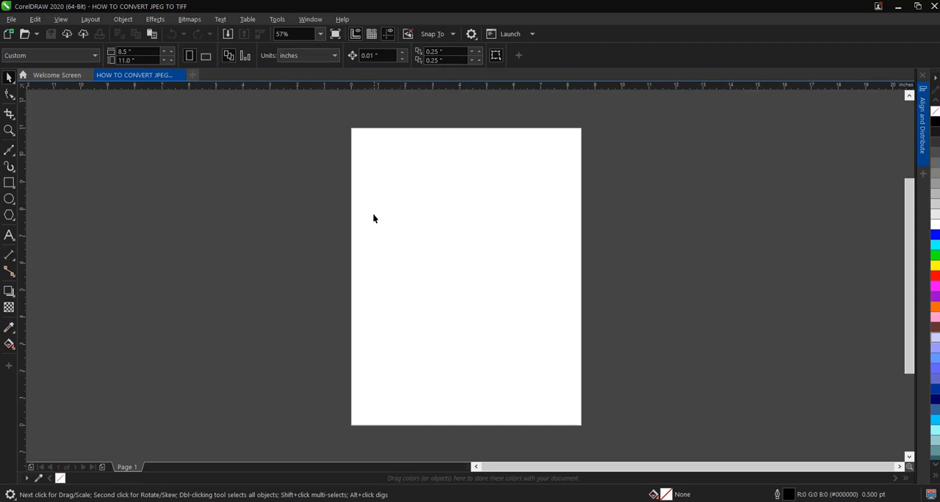
{"action": "mouse_move", "coordinate": [457, 234]}
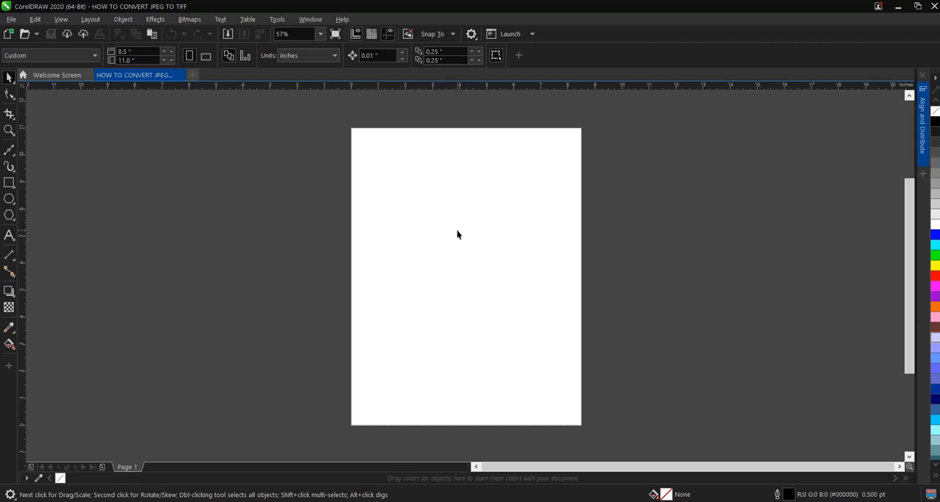
{"action": "mouse_move", "coordinate": [453, 269]}
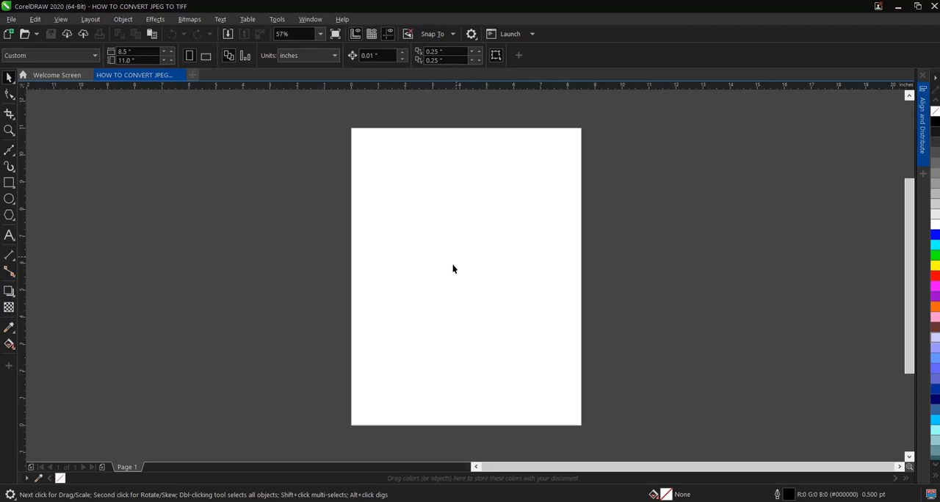
{"action": "mouse_move", "coordinate": [554, 315]}
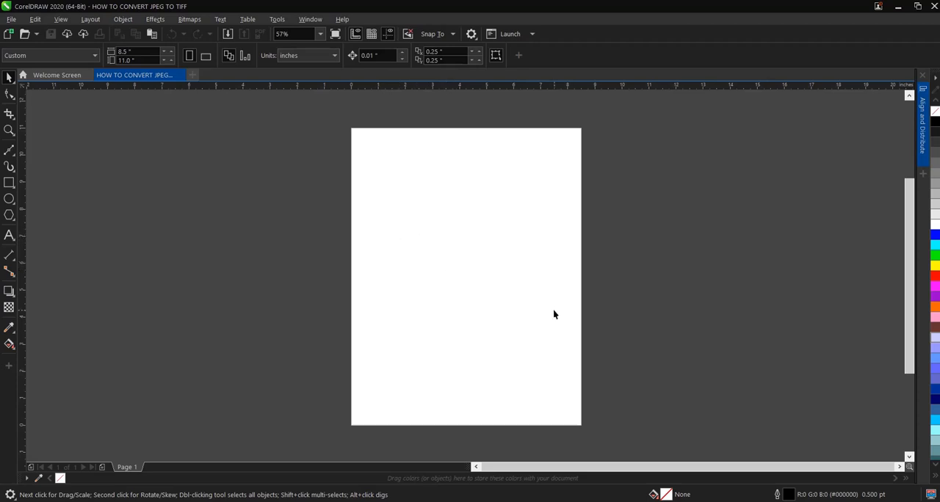
{"action": "mouse_move", "coordinate": [423, 240]}
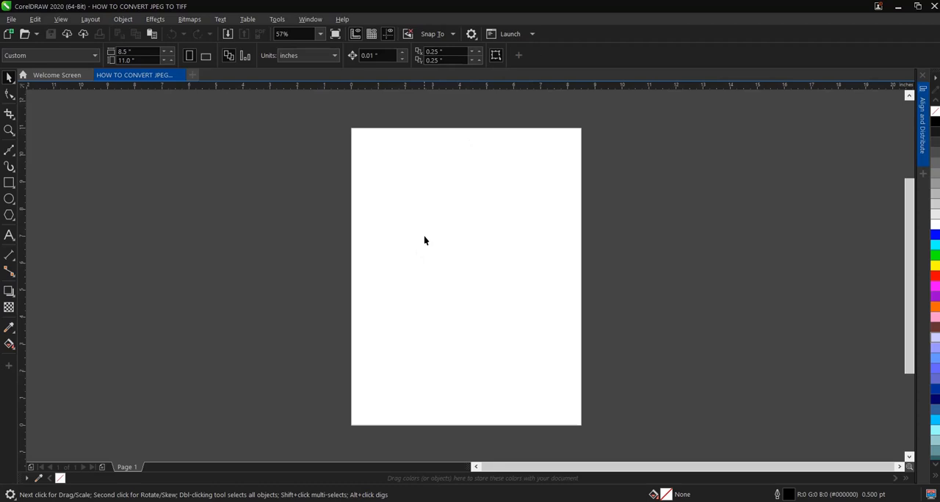
{"action": "mouse_move", "coordinate": [424, 213]}
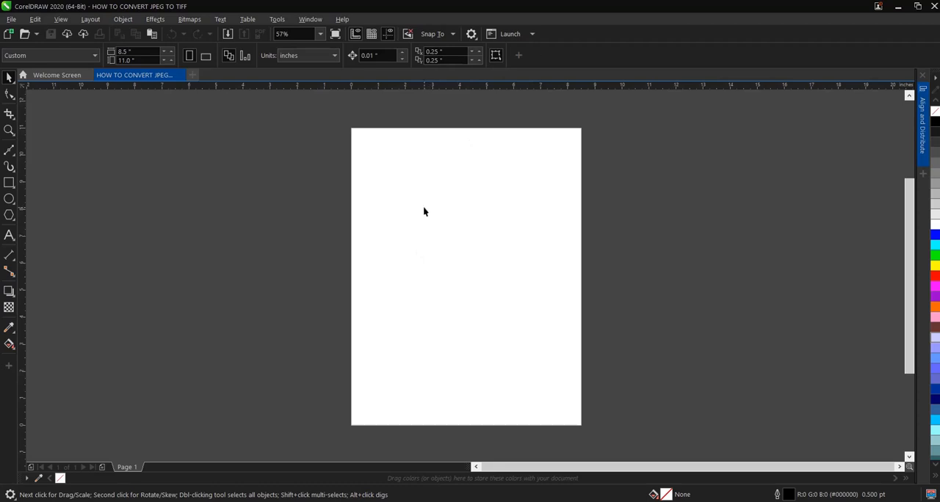
{"action": "mouse_move", "coordinate": [443, 248]}
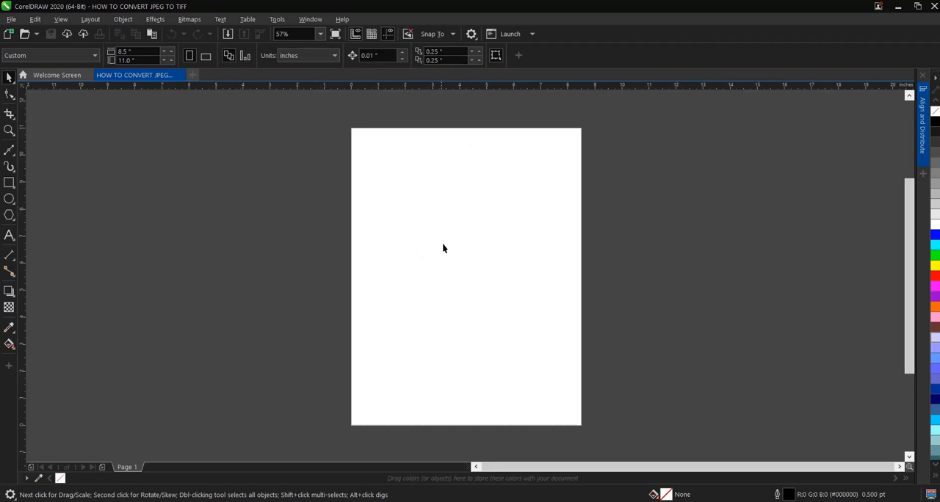
{"action": "mouse_move", "coordinate": [238, 167]}
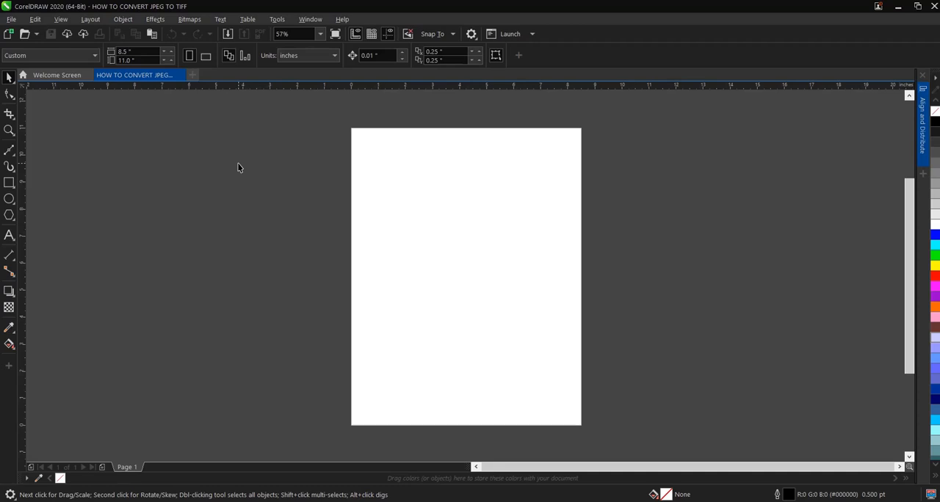
Import the purple 'Plapoly 30K 1' JPEG from My designs onto the page.
{"action": "right_click", "coordinate": [238, 168]}
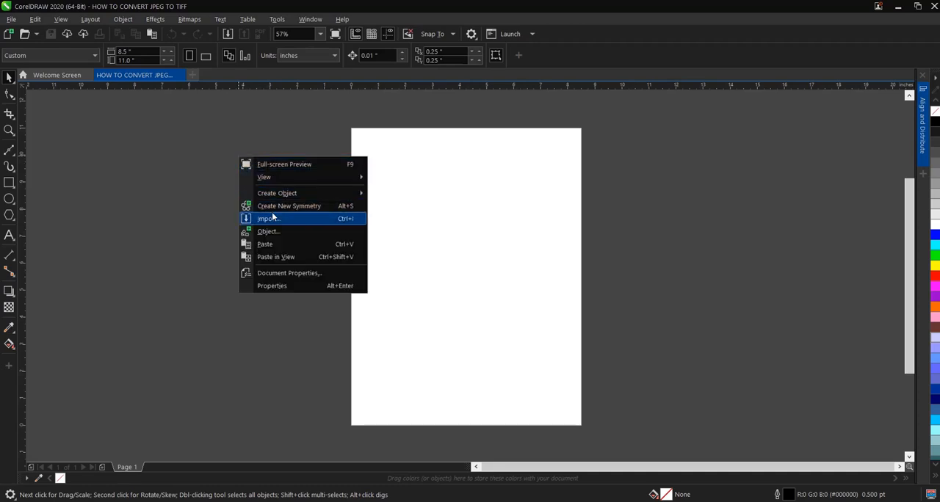
{"action": "left_click", "coordinate": [269, 218]}
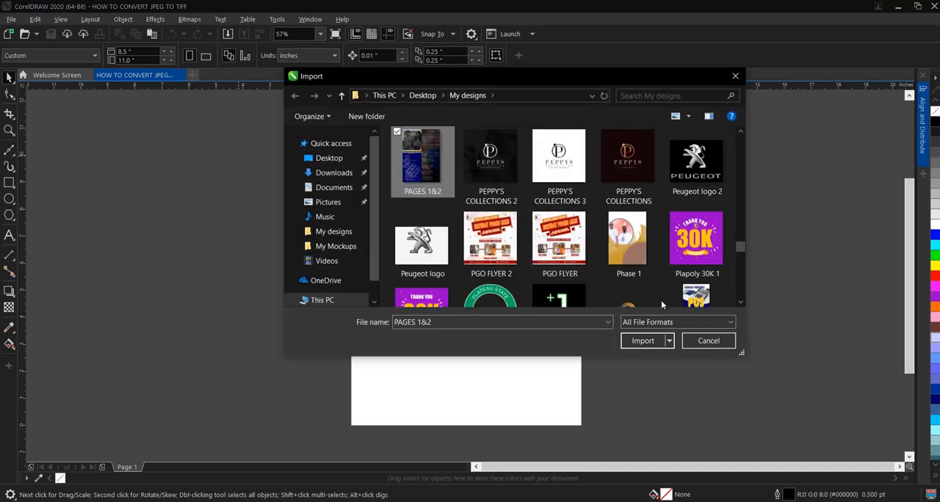
{"action": "left_click", "coordinate": [696, 239]}
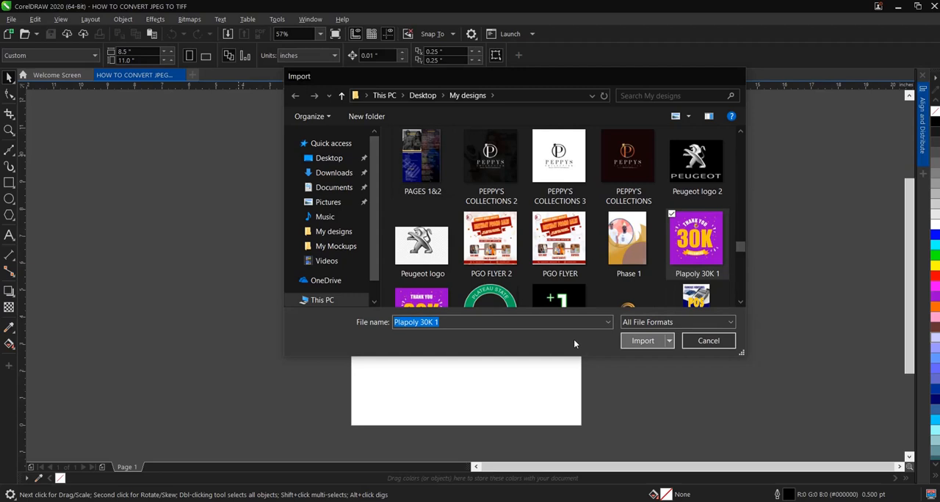
{"action": "left_click", "coordinate": [642, 340]}
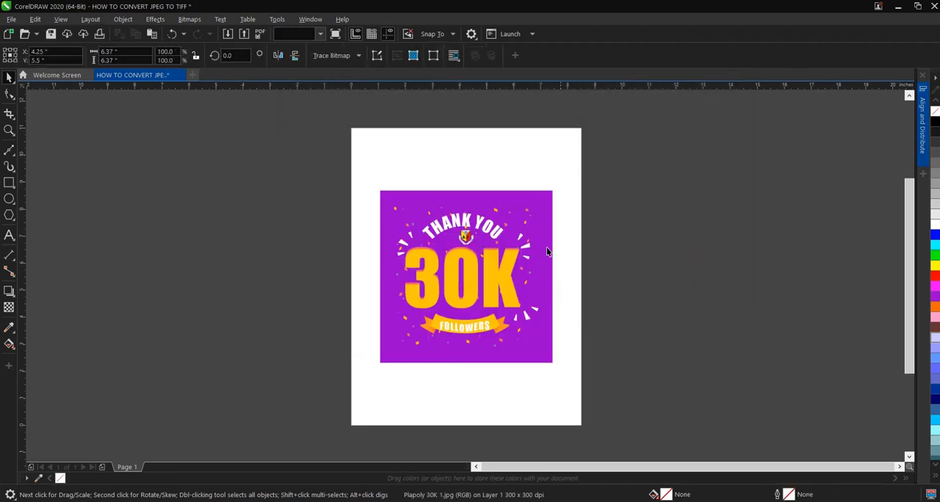
Drag the 30K image off the page to the left, then back onto the page.
{"action": "left_click", "coordinate": [465, 277]}
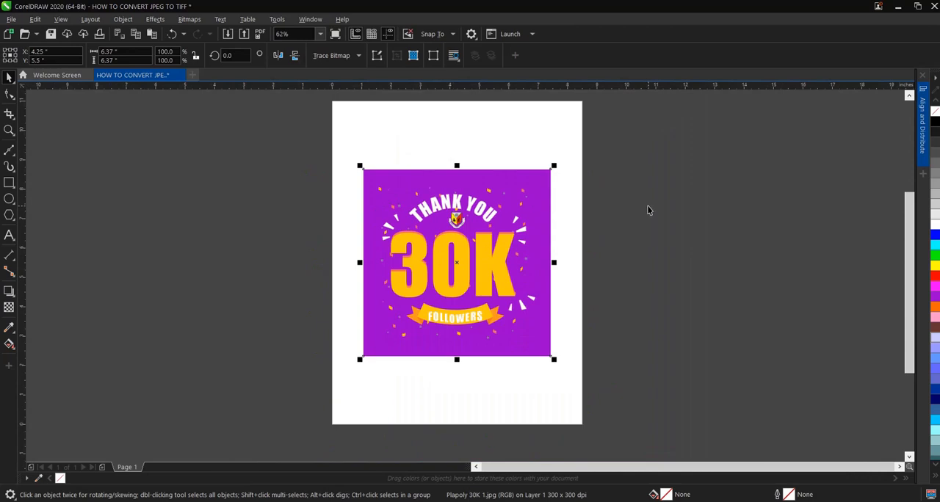
{"action": "mouse_move", "coordinate": [517, 218]}
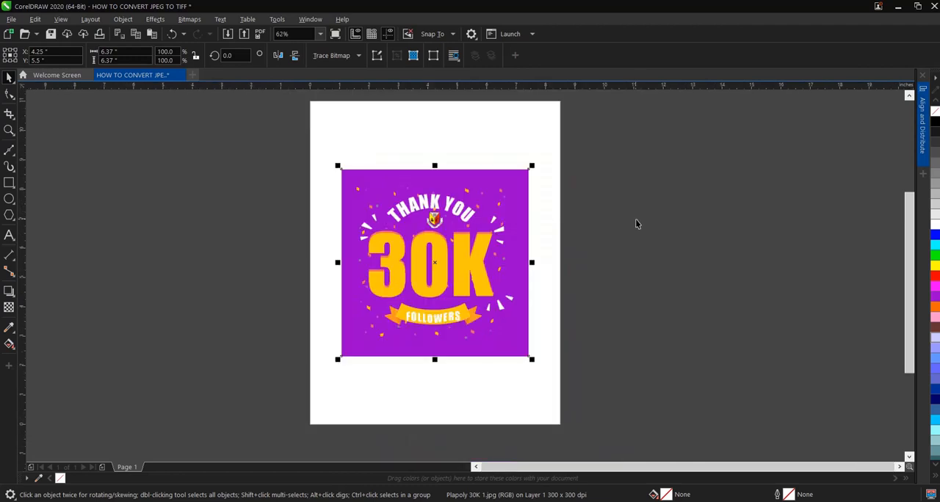
{"action": "mouse_move", "coordinate": [429, 157]}
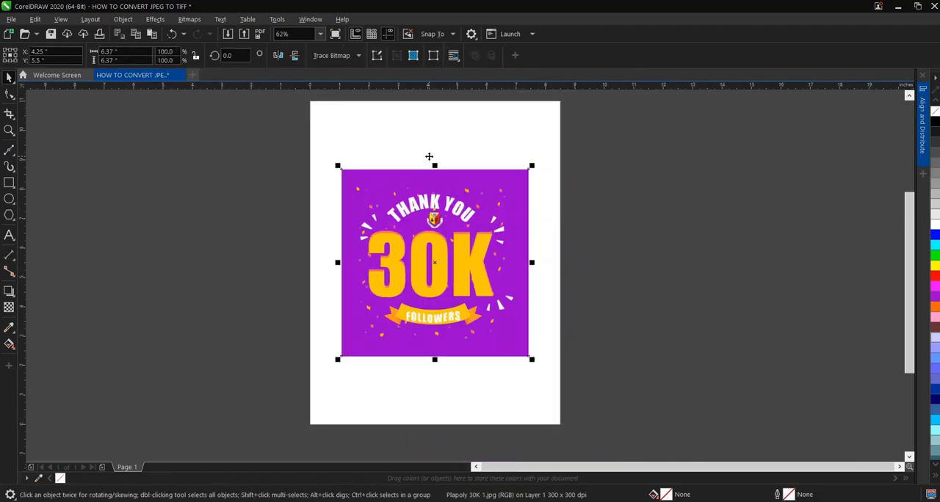
{"action": "left_click", "coordinate": [320, 33]}
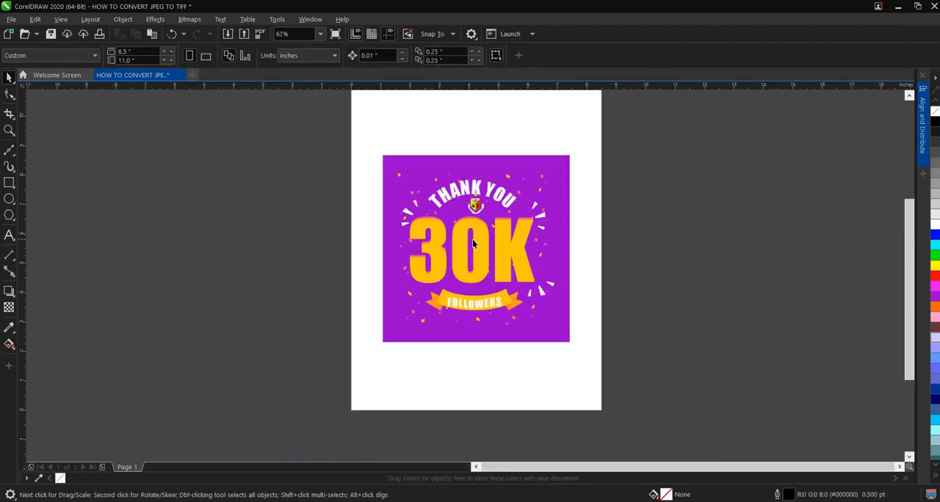
{"action": "scroll", "scroll_direction": "down", "scroll_amount": 3}
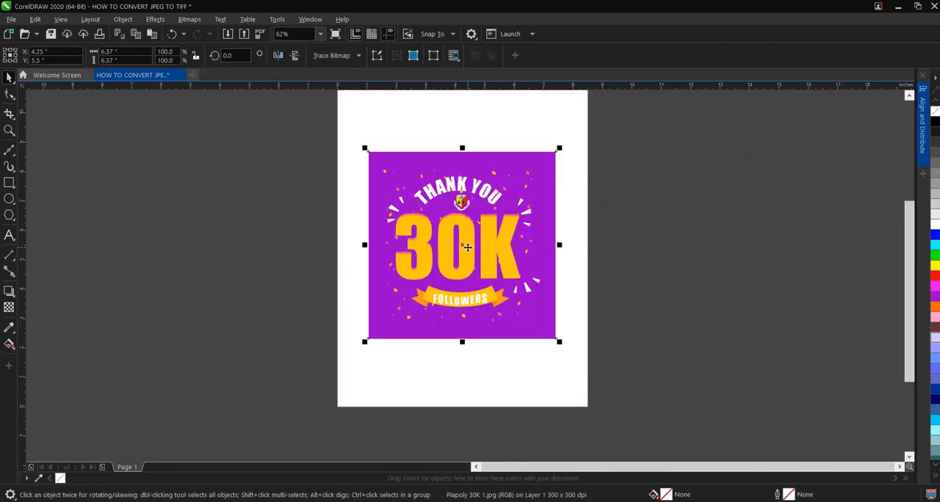
{"action": "left_click_drag", "start_coordinate": [462, 244], "coordinate": [292, 227]}
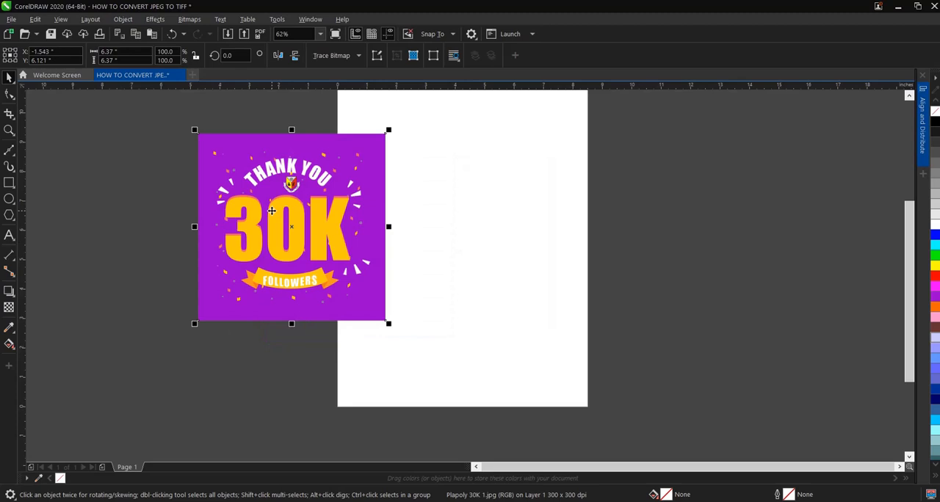
{"action": "mouse_move", "coordinate": [428, 241]}
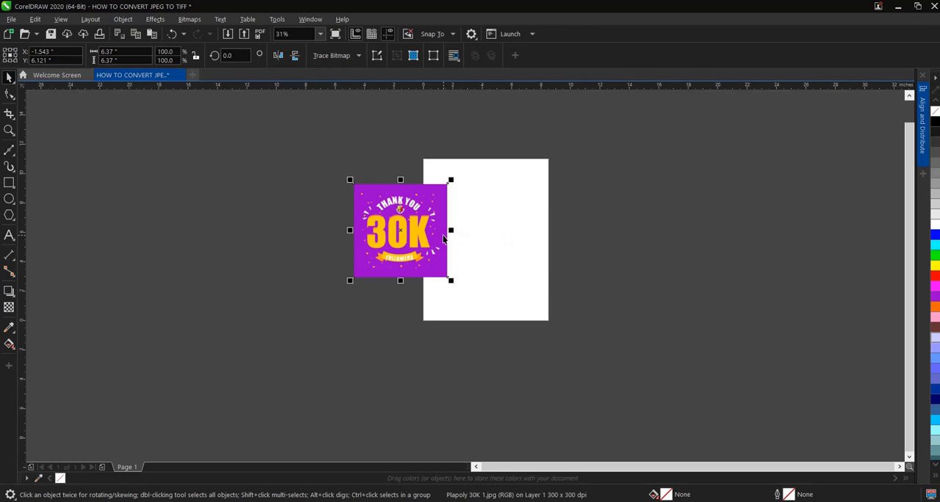
{"action": "left_click_drag", "start_coordinate": [400, 229], "coordinate": [485, 240]}
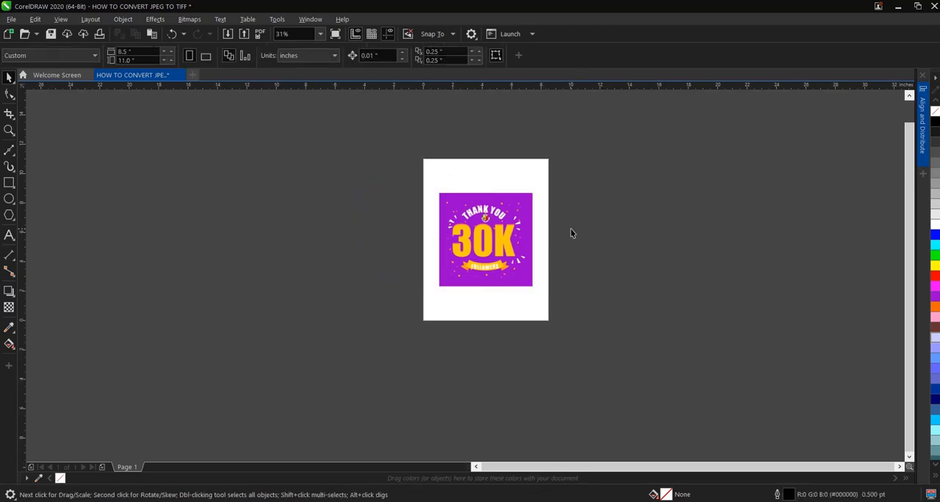
{"action": "mouse_move", "coordinate": [664, 222]}
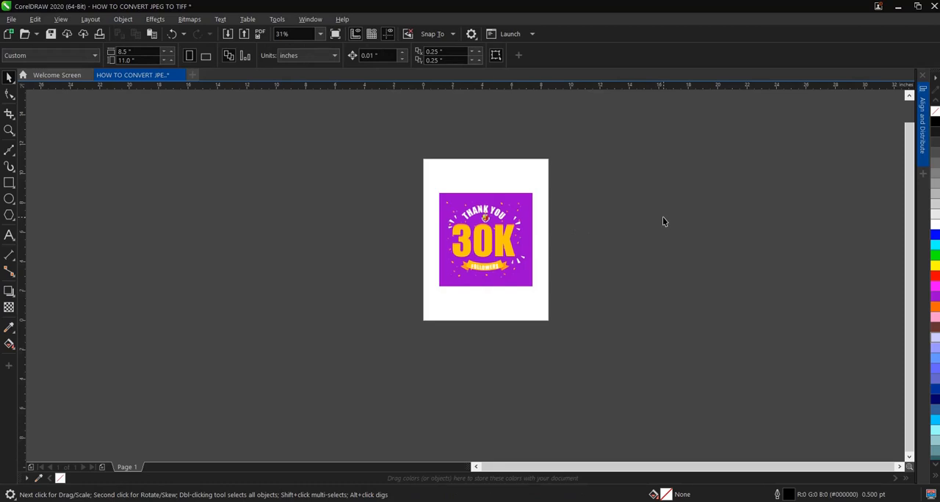
{"action": "mouse_move", "coordinate": [641, 232]}
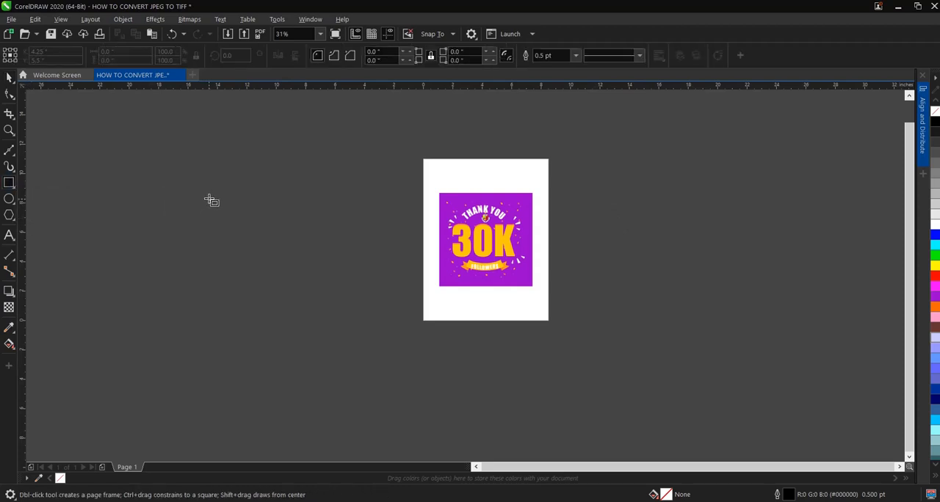
{"action": "mouse_move", "coordinate": [241, 176]}
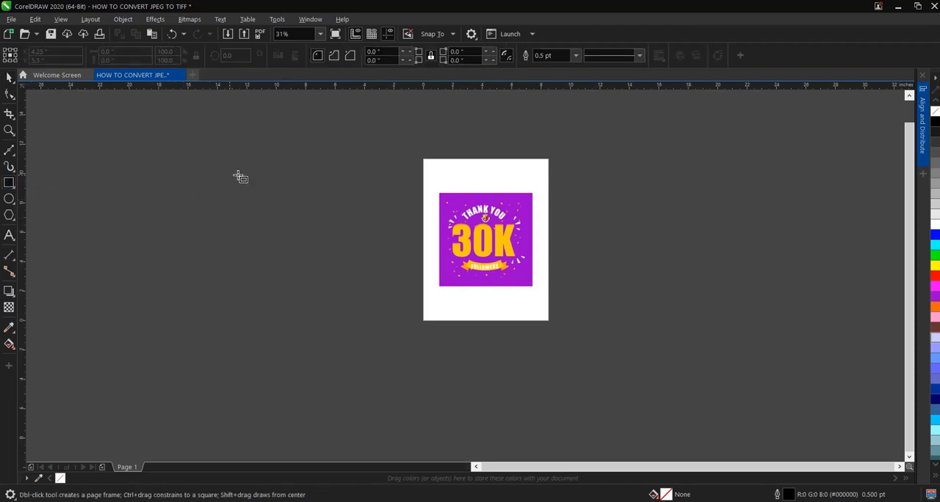
Draw a rectangle left of the page and set document units to feet.
{"action": "left_click_drag", "start_coordinate": [247, 176], "coordinate": [387, 248]}
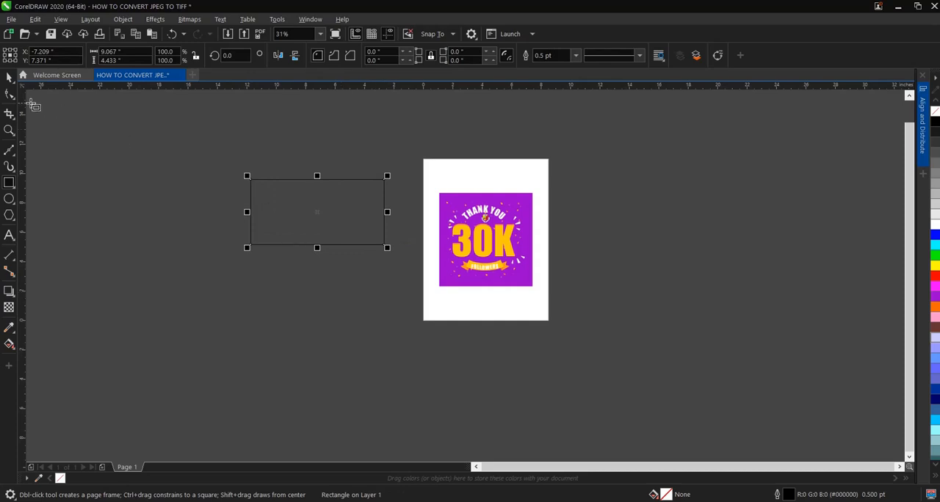
{"action": "left_click", "coordinate": [99, 149]}
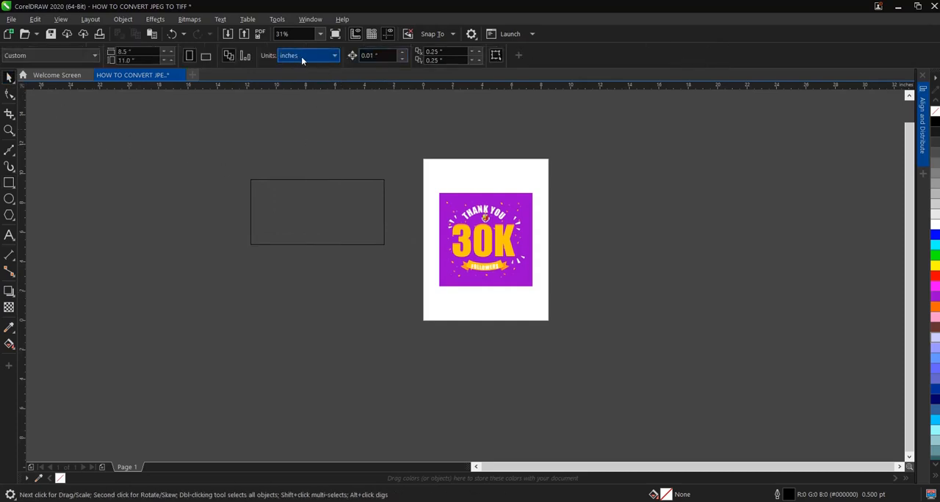
{"action": "left_click", "coordinate": [333, 55]}
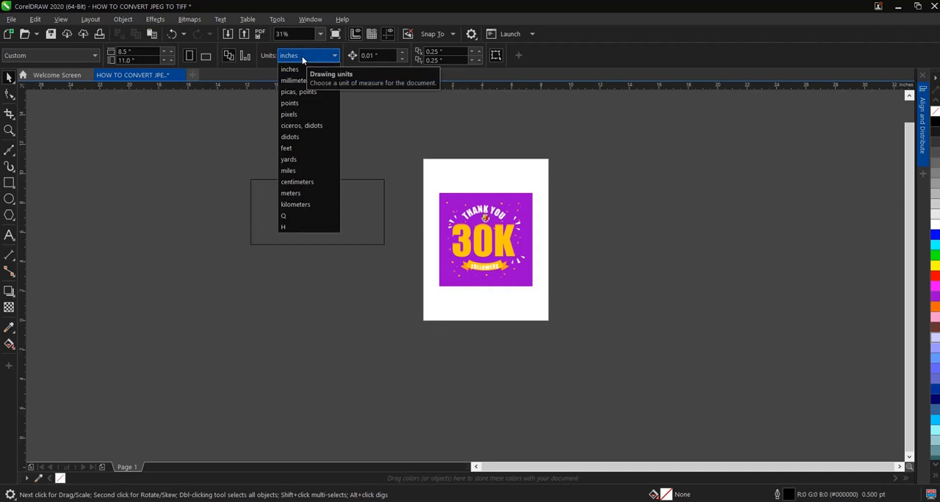
{"action": "mouse_move", "coordinate": [286, 148]}
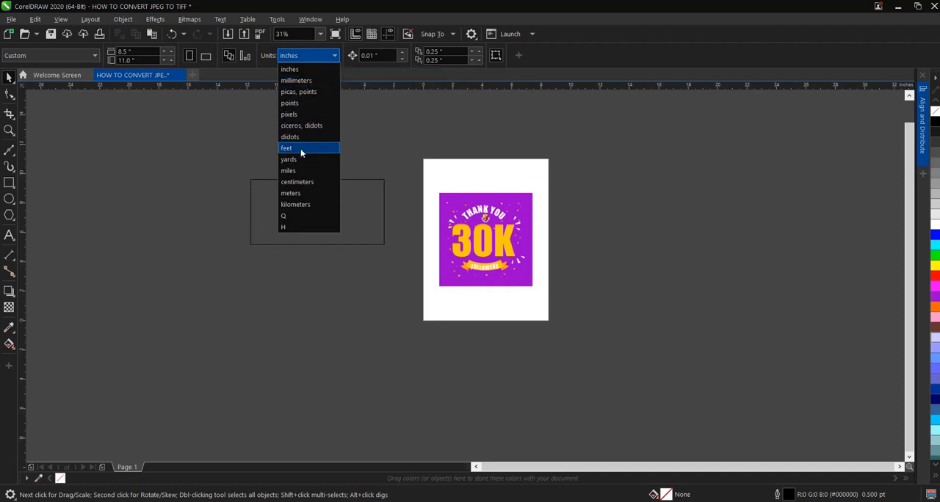
{"action": "left_click", "coordinate": [285, 148]}
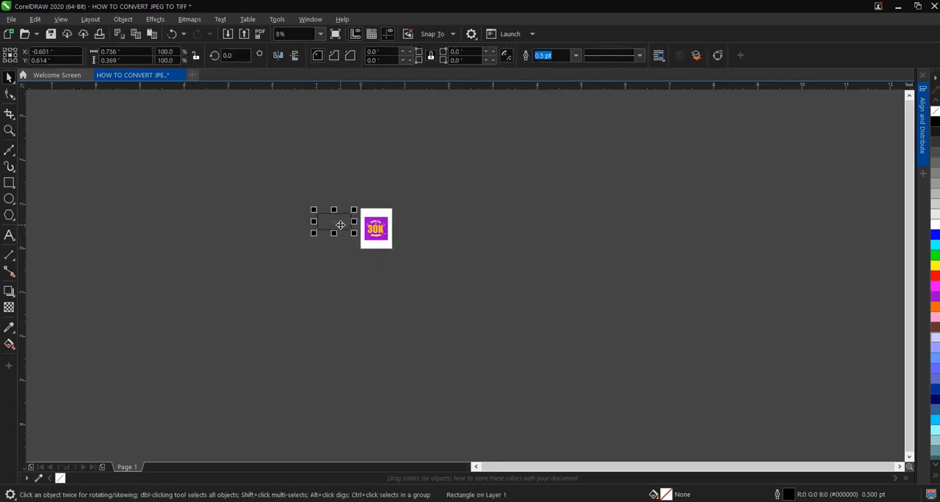
Resize the rectangle into a 4 ft square frame and select the 30K image.
{"action": "left_click", "coordinate": [121, 51]}
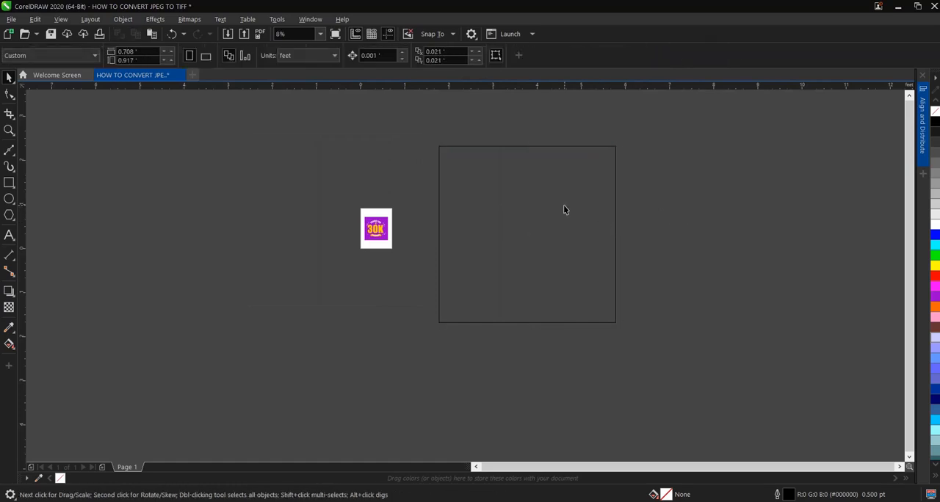
{"action": "mouse_move", "coordinate": [339, 196]}
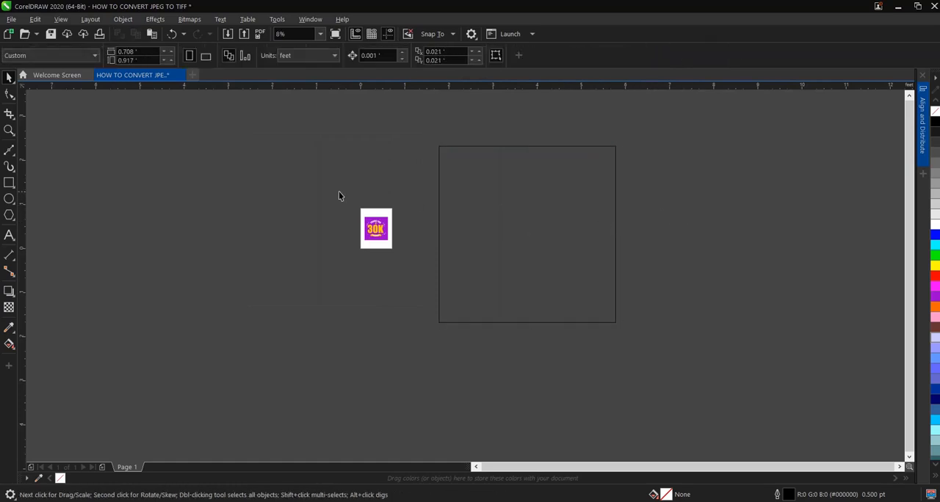
{"action": "left_click", "coordinate": [375, 228]}
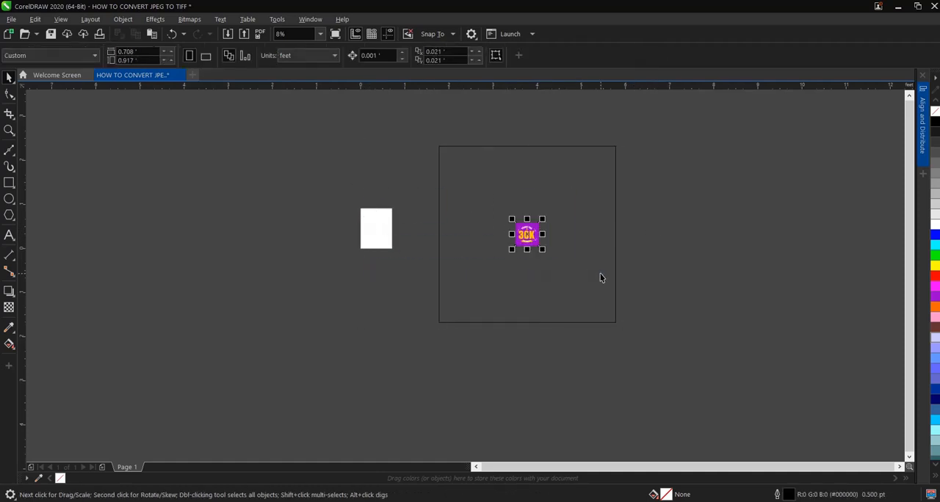
Scale the 30K image up to fill the 4.0 ft square frame.
{"action": "left_click", "coordinate": [526, 233]}
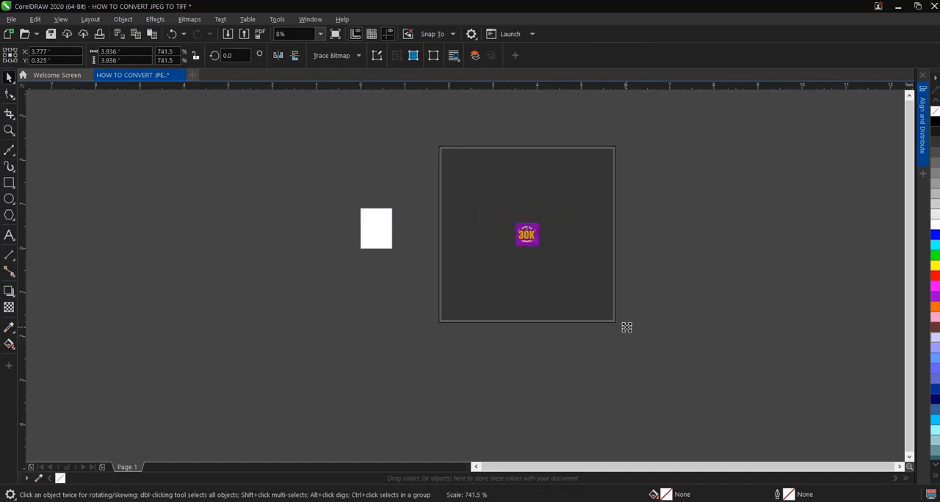
{"action": "left_click", "coordinate": [526, 234]}
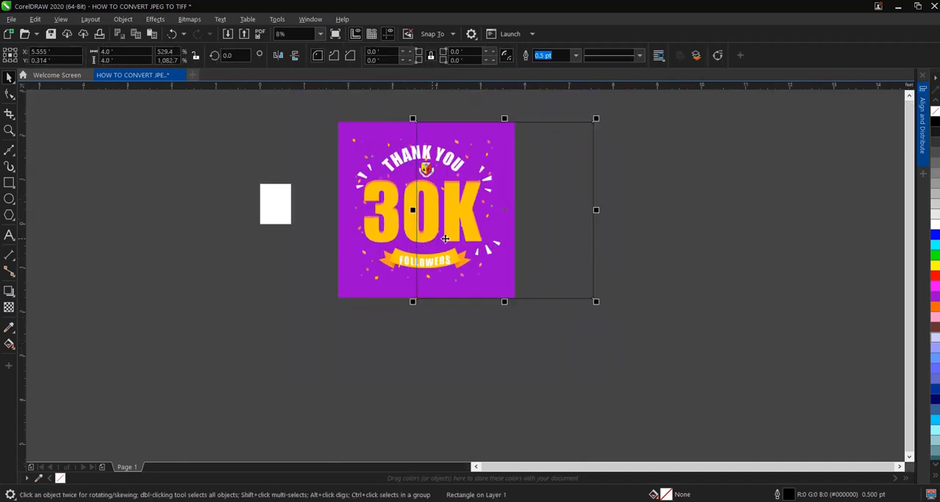
{"action": "mouse_move", "coordinate": [514, 130]}
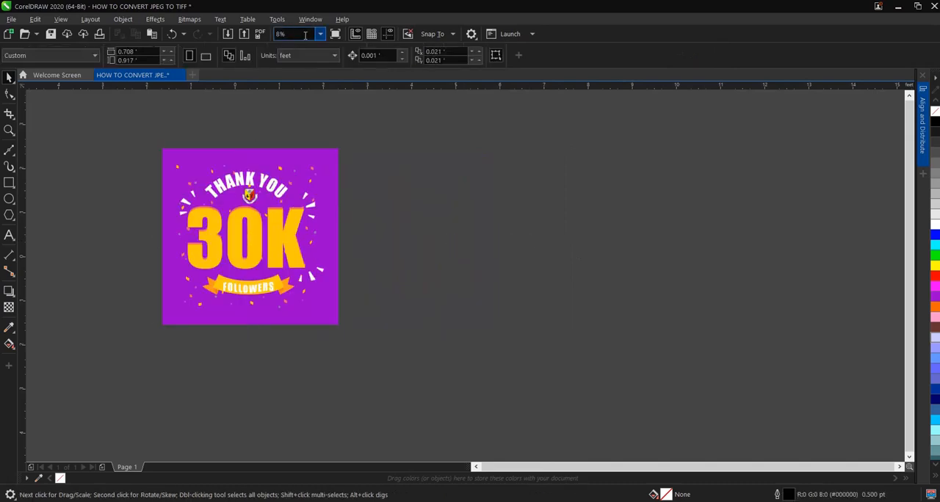
Zoom to page to check the standalone 4 by 4 ft image.
{"action": "left_click", "coordinate": [321, 34]}
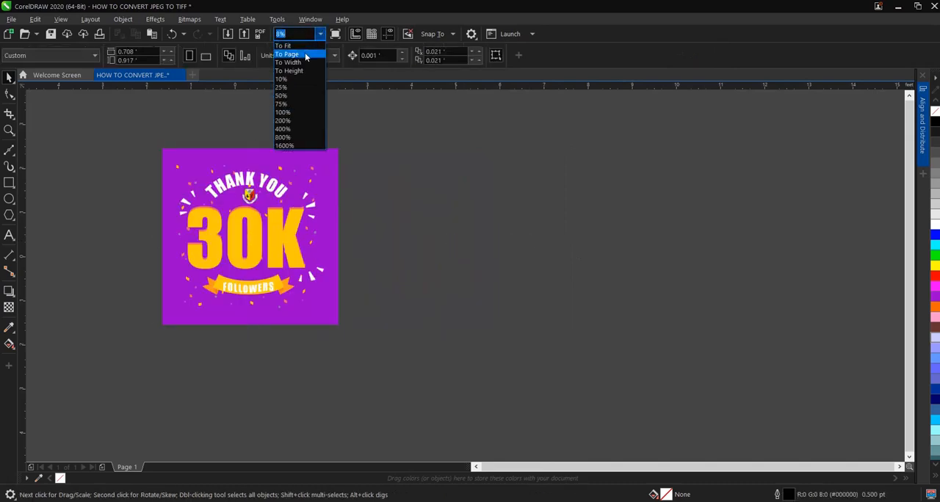
{"action": "left_click", "coordinate": [286, 54]}
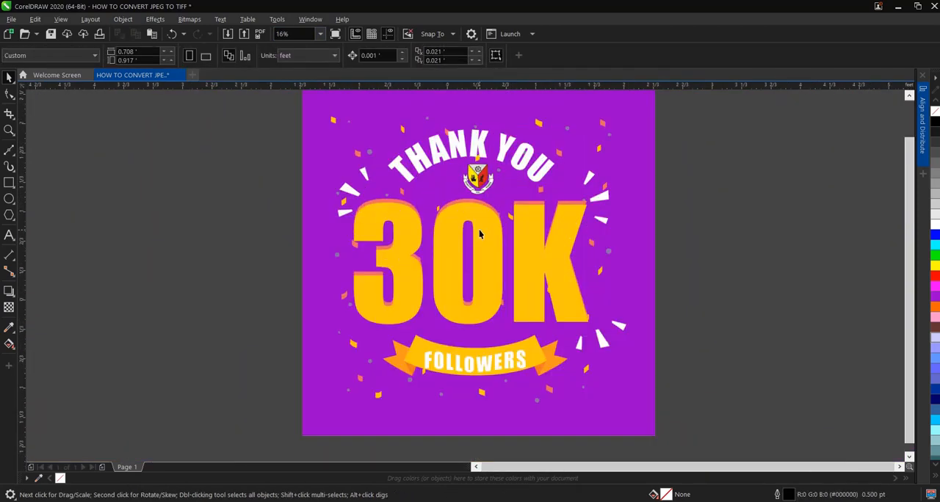
{"action": "scroll", "scroll_direction": "down", "scroll_amount": 3}
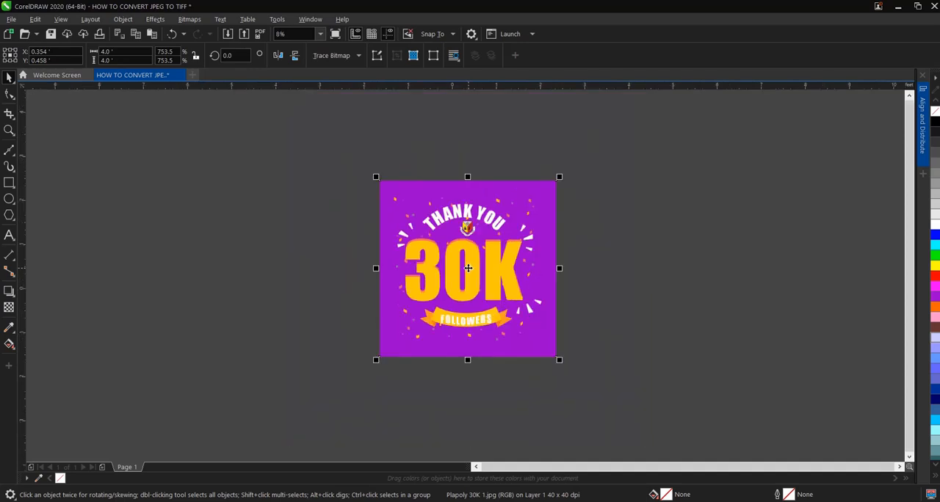
{"action": "mouse_move", "coordinate": [477, 259]}
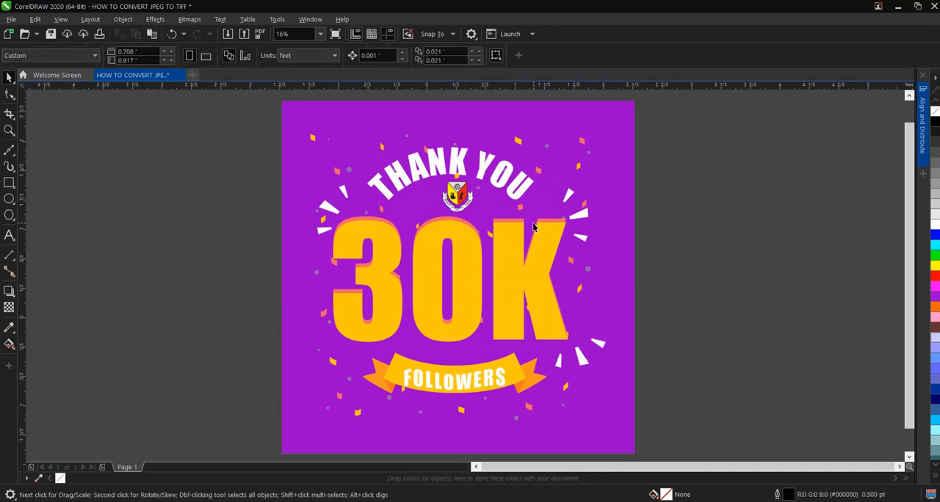
{"action": "mouse_move", "coordinate": [786, 251]}
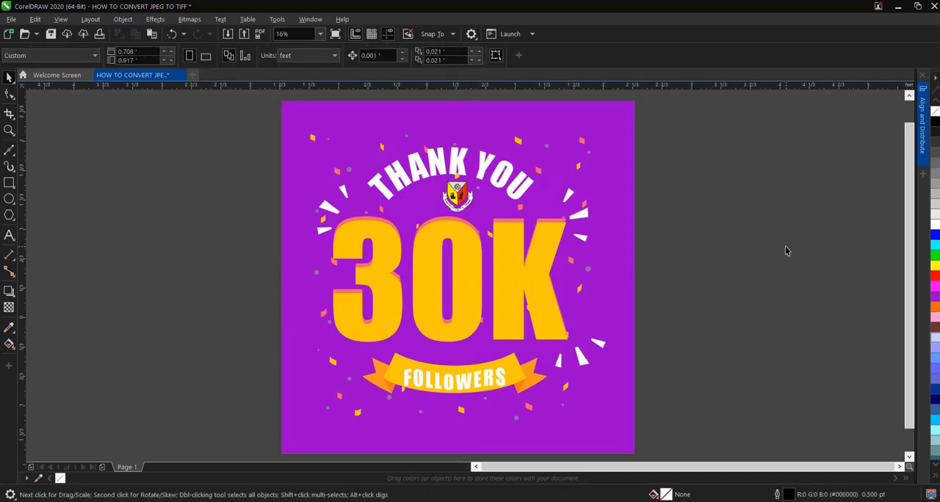
{"action": "mouse_move", "coordinate": [782, 250]}
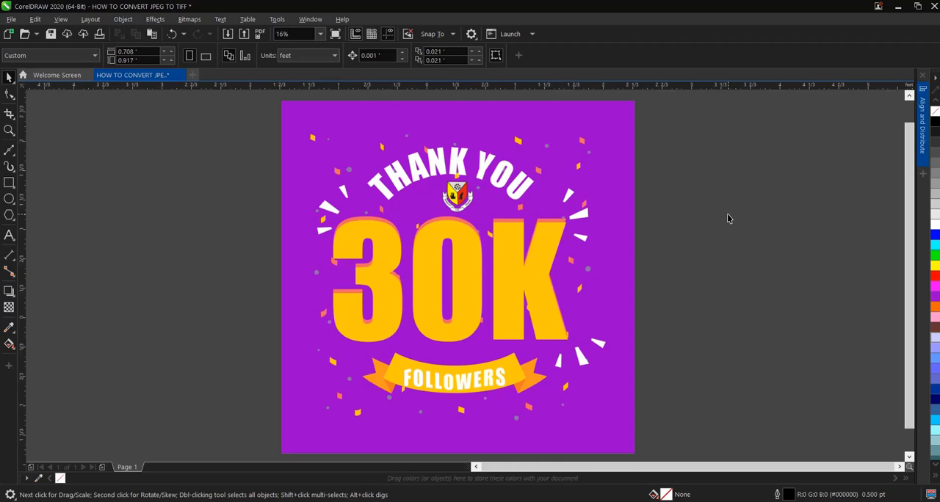
{"action": "mouse_move", "coordinate": [727, 223]}
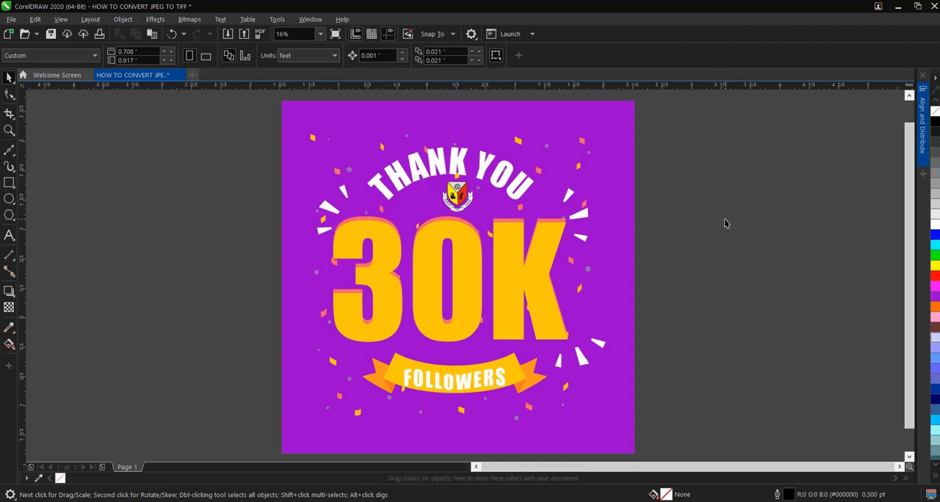